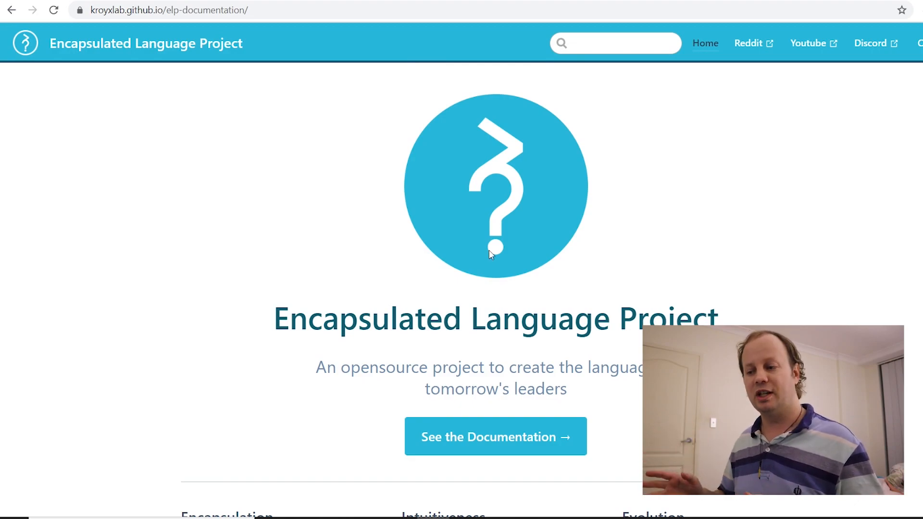
pyautogui.moveTo(480, 351)
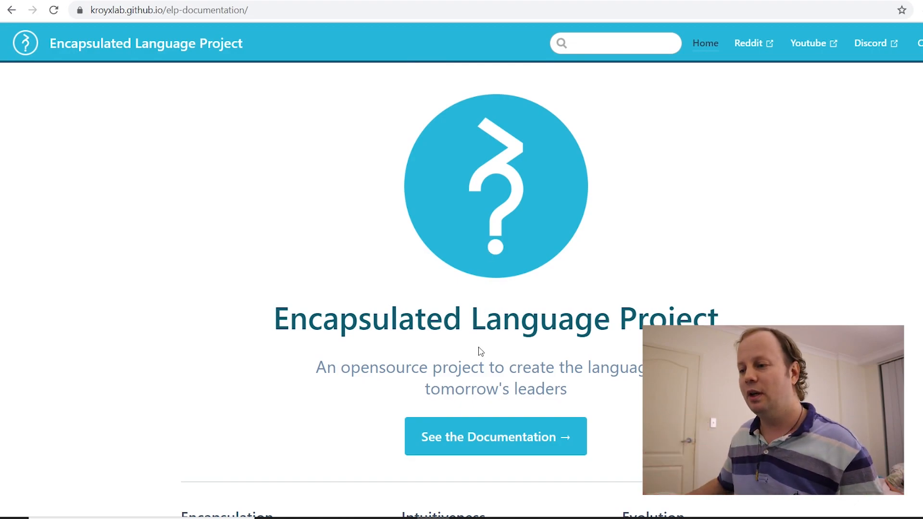
# Follow 'See the Documentation →' to the page opening with the Language Name and Logo sections
pyautogui.click(495, 437)
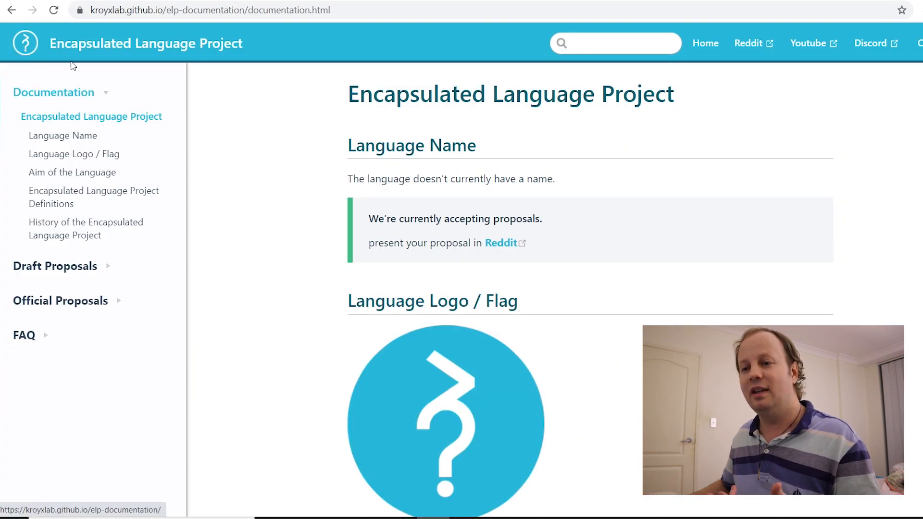
# Open the FAQ section to reveal the answer on the Official Proposal Committee
pyautogui.click(705, 43)
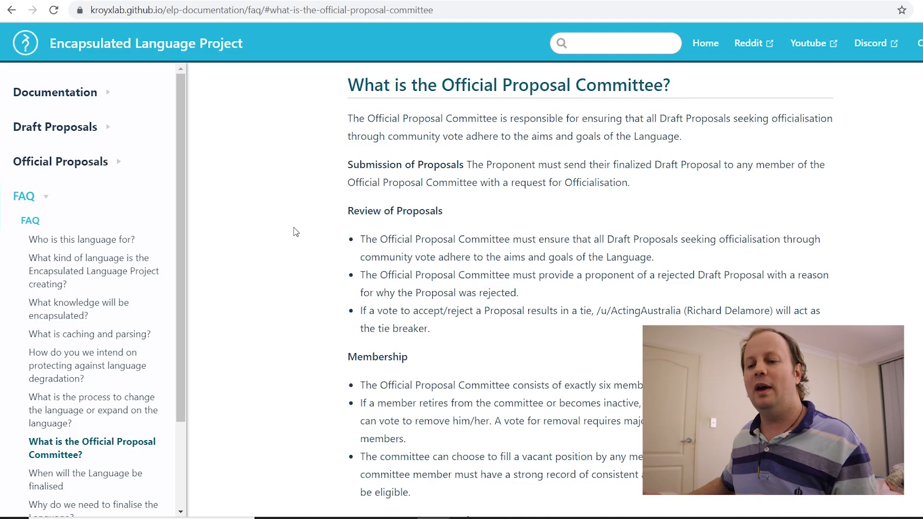
# Scroll down to the membership rules and the six current committee members
pyautogui.scroll(-3)
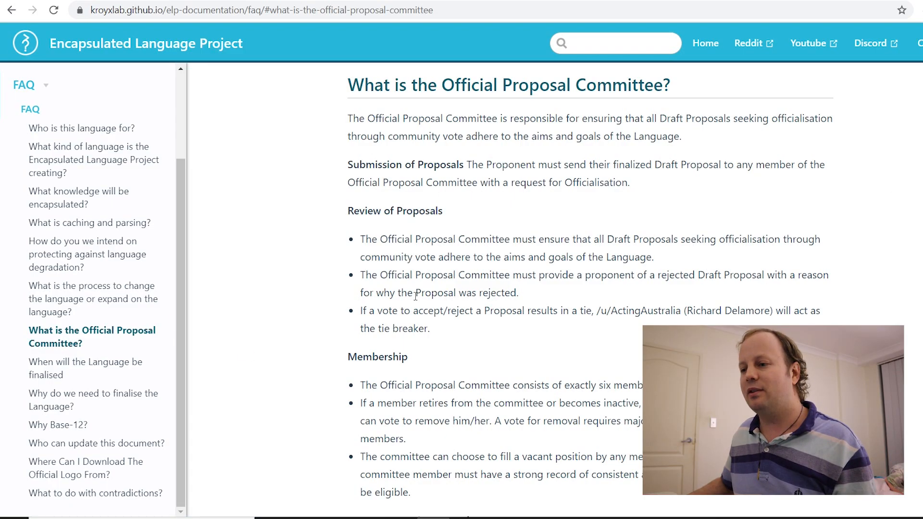
pyautogui.scroll(-3)
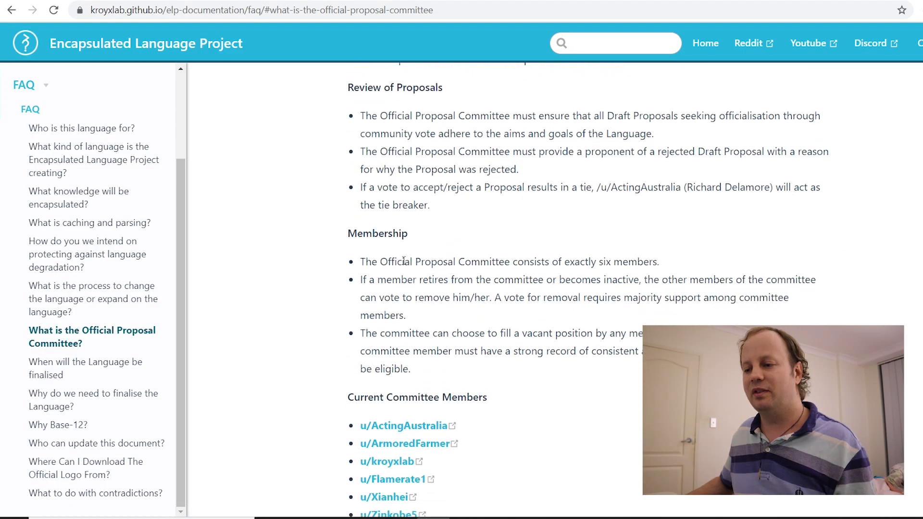
pyautogui.scroll(-3)
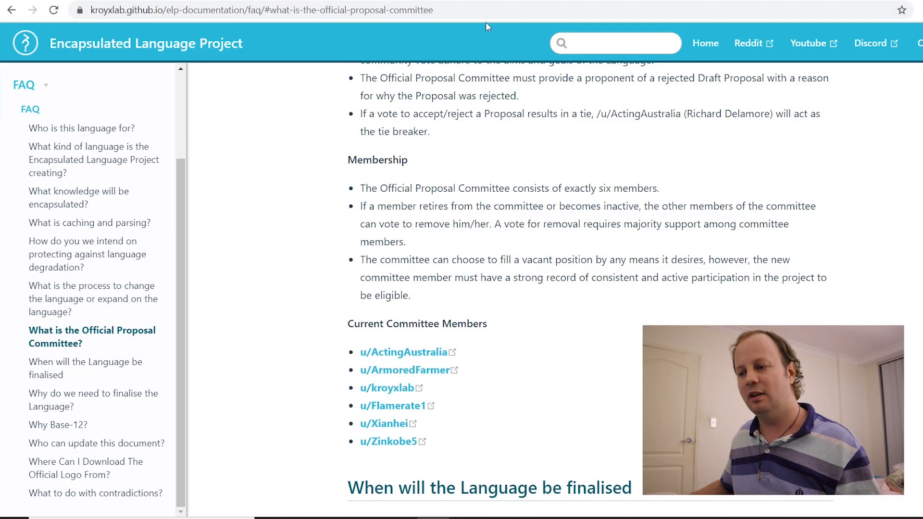
pyautogui.moveTo(445, 341)
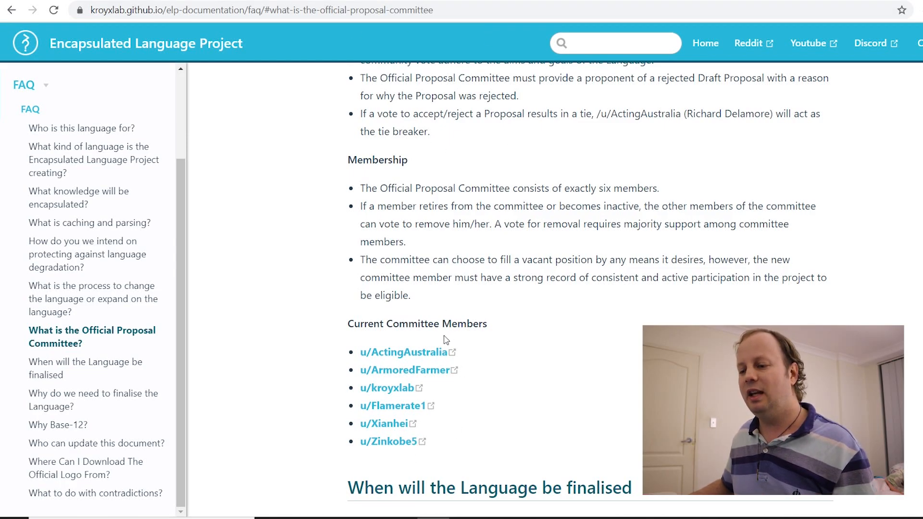
pyautogui.moveTo(449, 374)
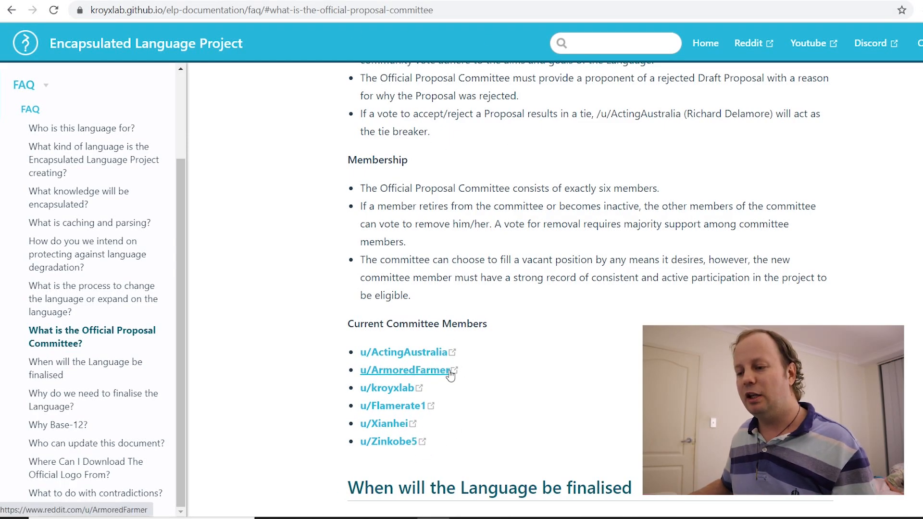
pyautogui.moveTo(491, 383)
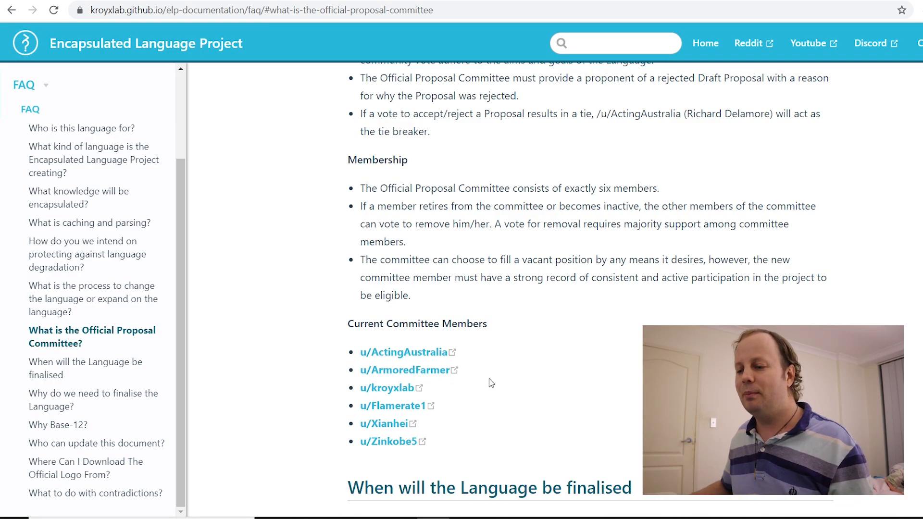
pyautogui.moveTo(386, 388)
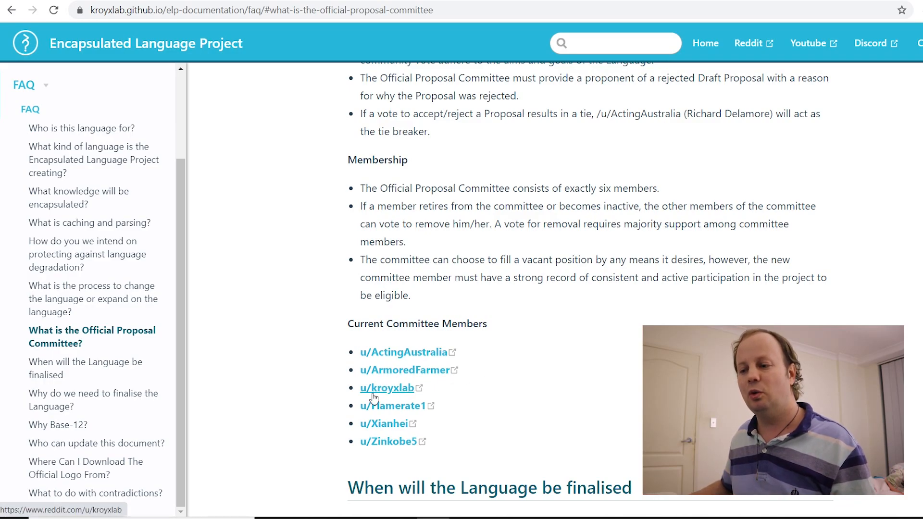
pyautogui.moveTo(392, 405)
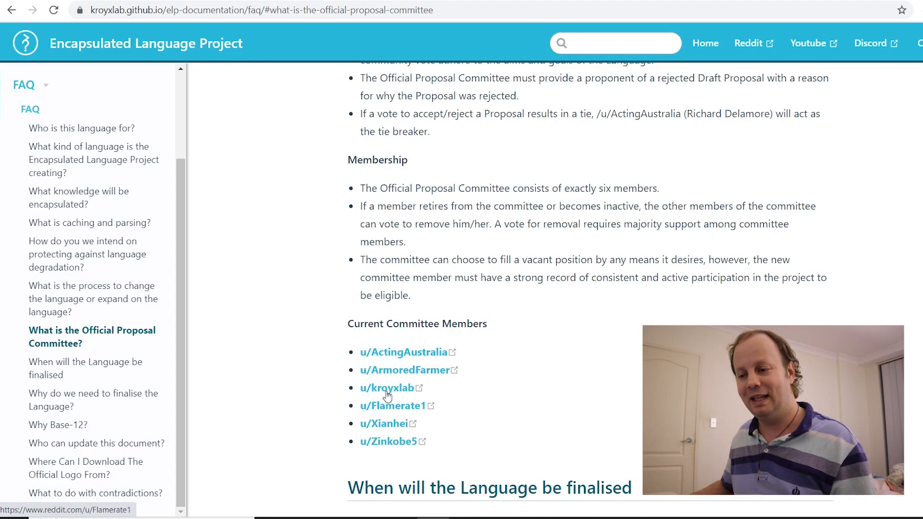
pyautogui.moveTo(403, 370)
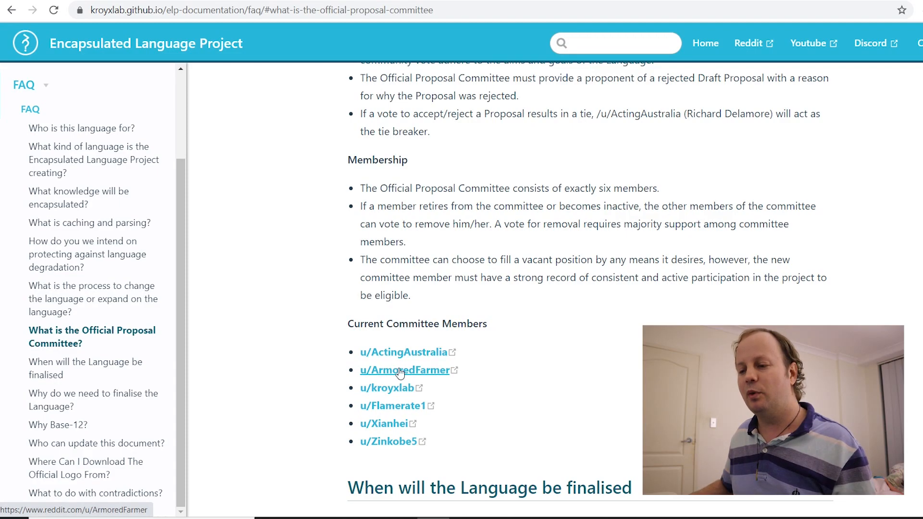
pyautogui.moveTo(432, 380)
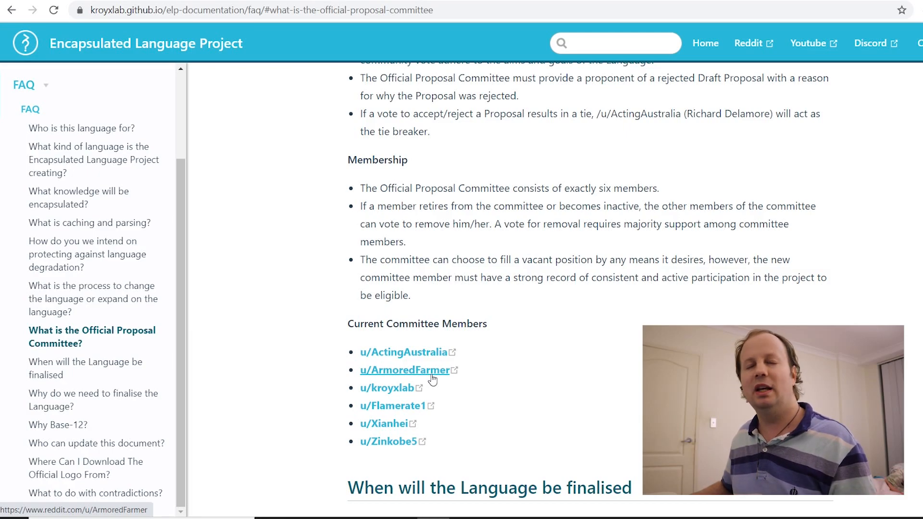
pyautogui.moveTo(394, 407)
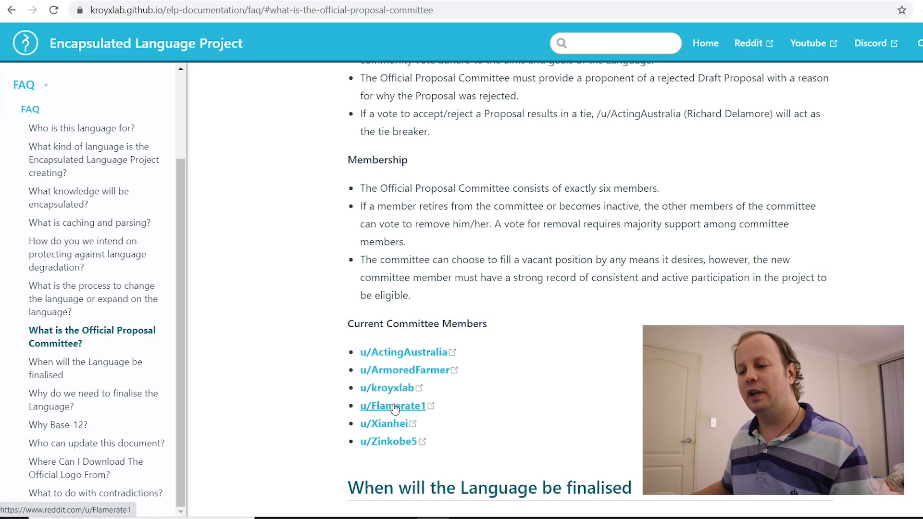
pyautogui.moveTo(391, 424)
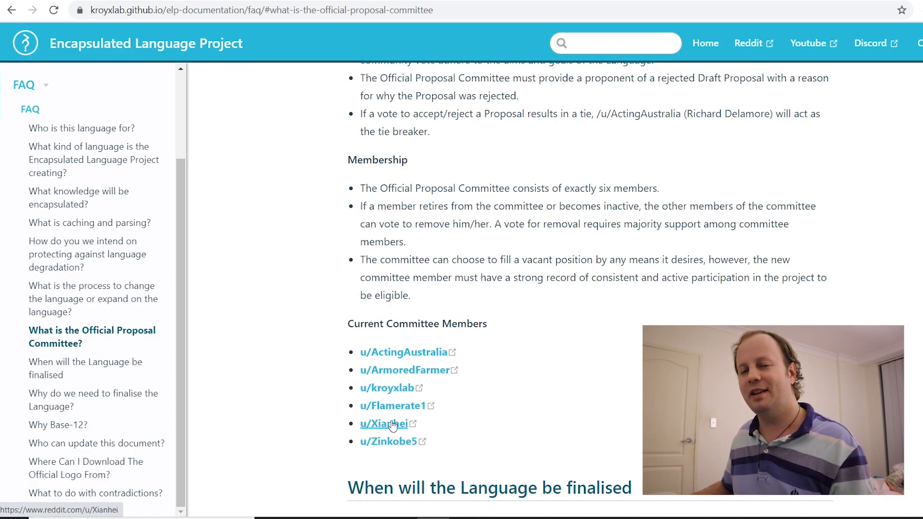
pyautogui.moveTo(393, 406)
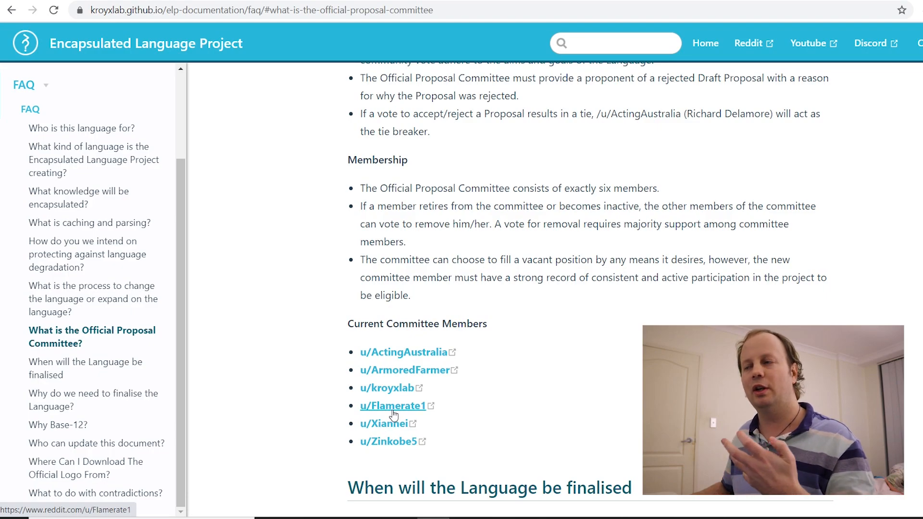
pyautogui.moveTo(389, 441)
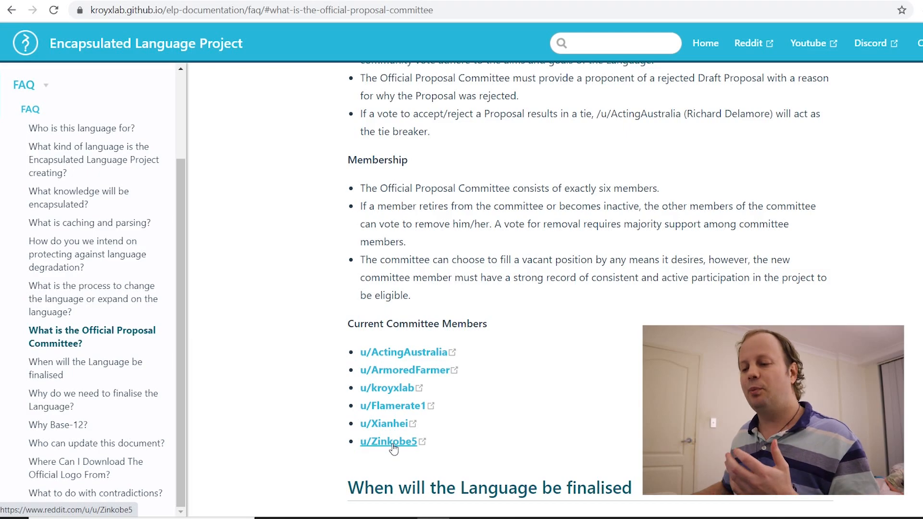
pyautogui.moveTo(496, 410)
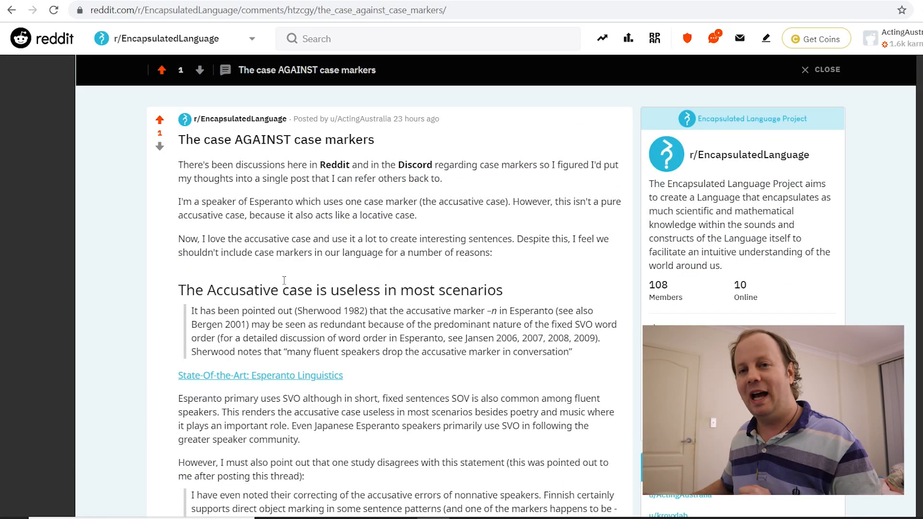
pyautogui.scroll(-3)
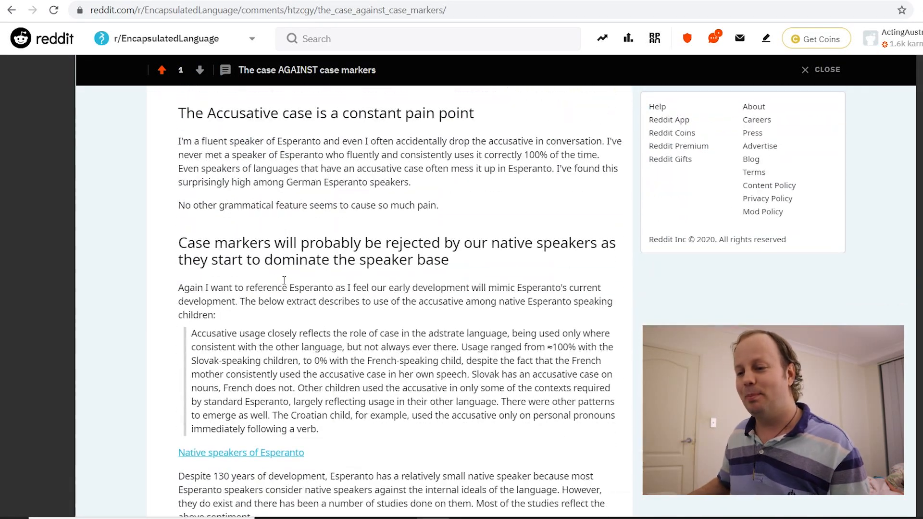
pyautogui.scroll(3)
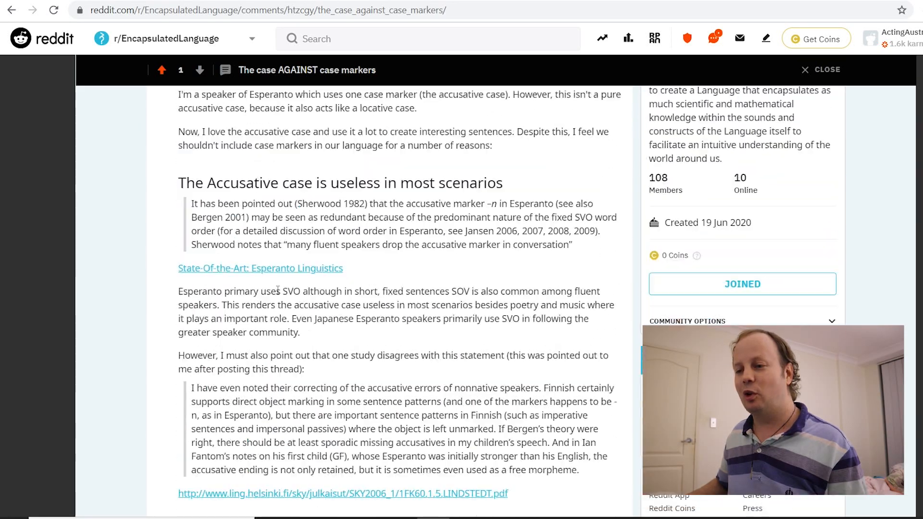
pyautogui.scroll(3)
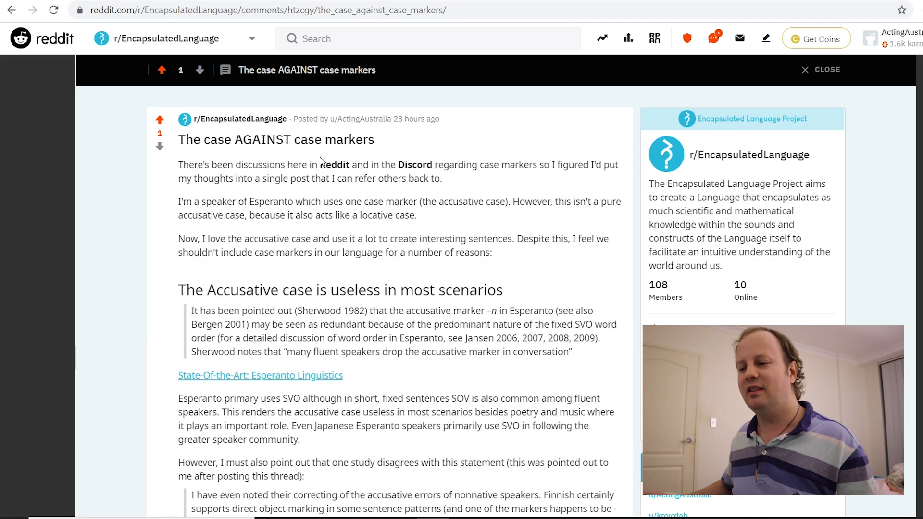
# Scroll through 'The case AGAINST case markers' to its end and first comment replies
pyautogui.scroll(-3)
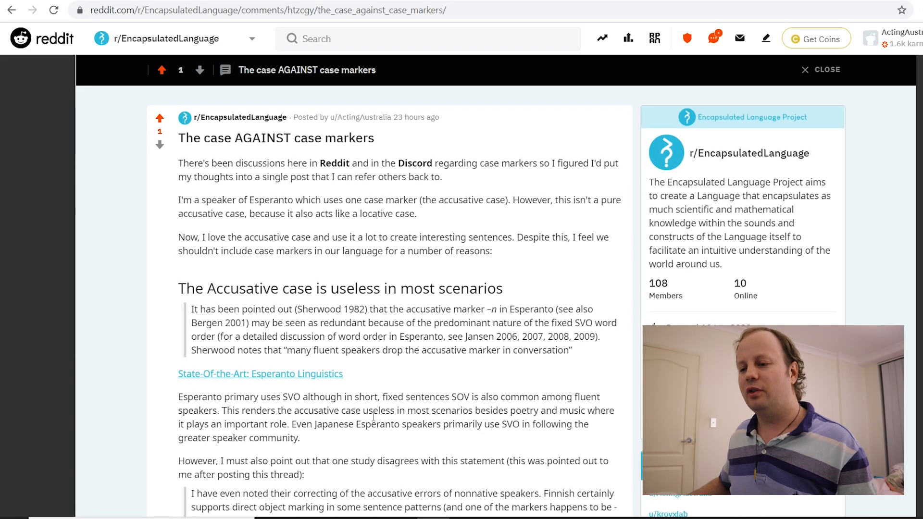
pyautogui.scroll(-3)
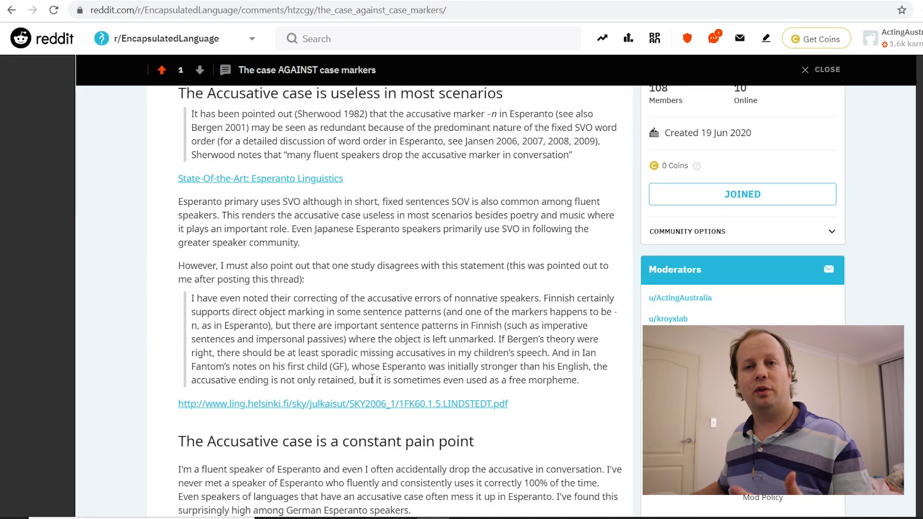
pyautogui.scroll(-3)
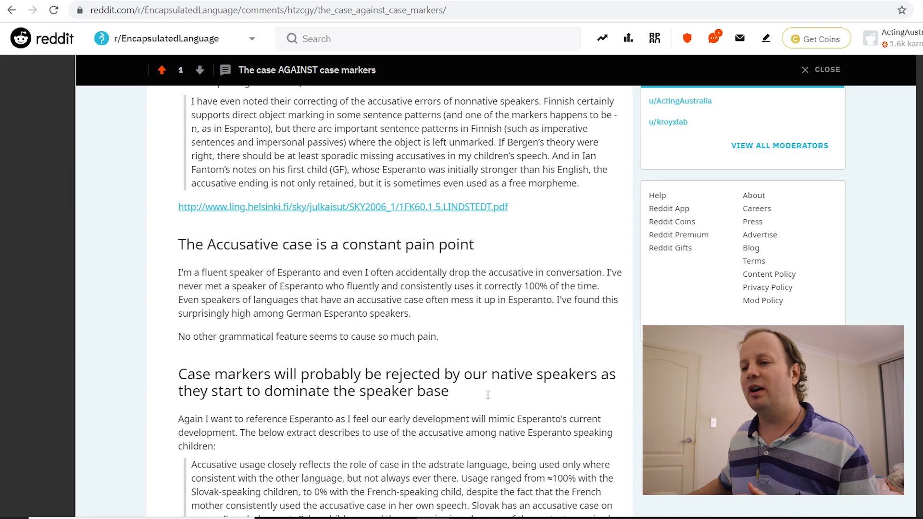
pyautogui.scroll(3)
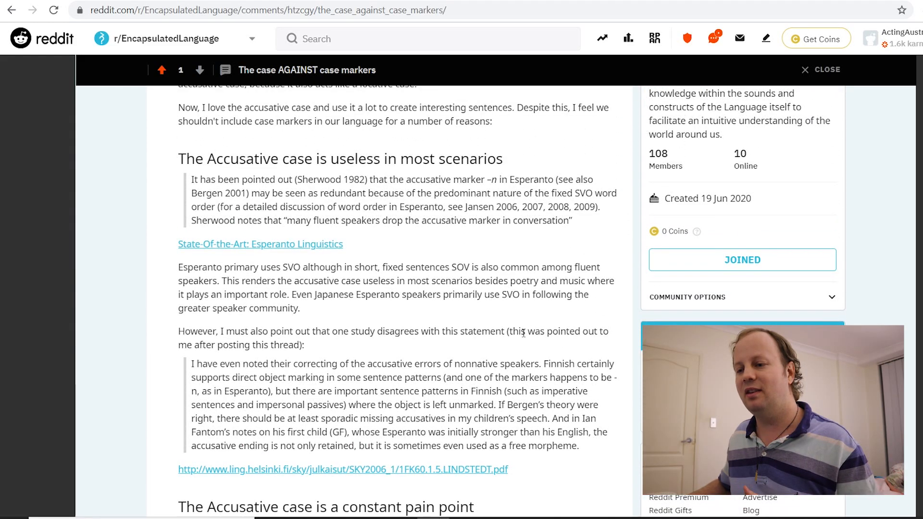
pyautogui.scroll(-3)
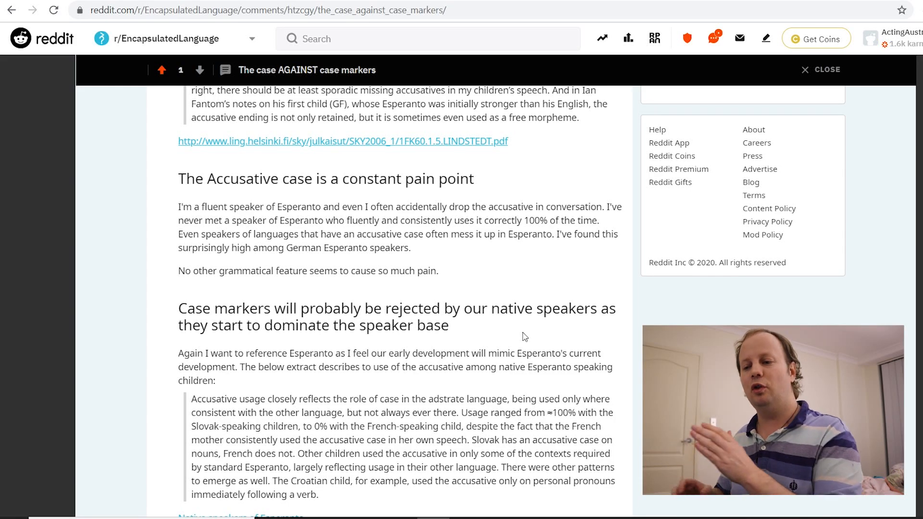
pyautogui.scroll(-3)
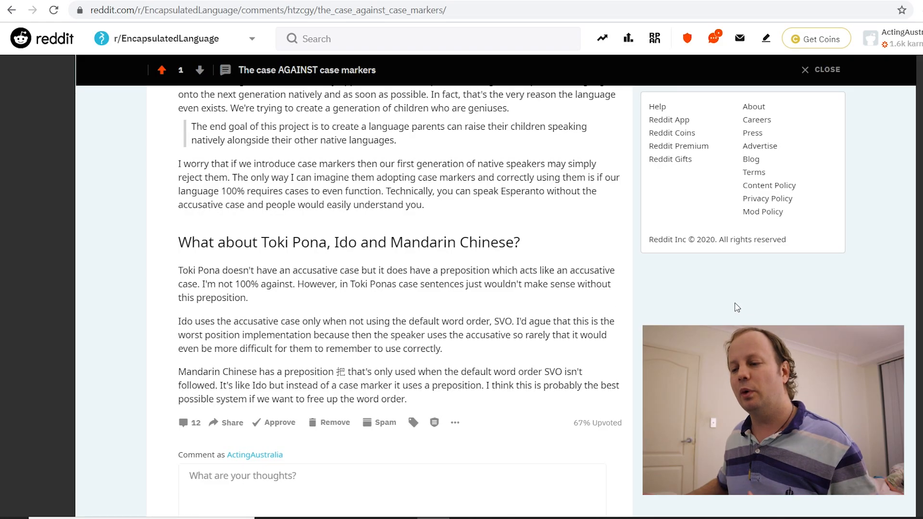
pyautogui.scroll(-3)
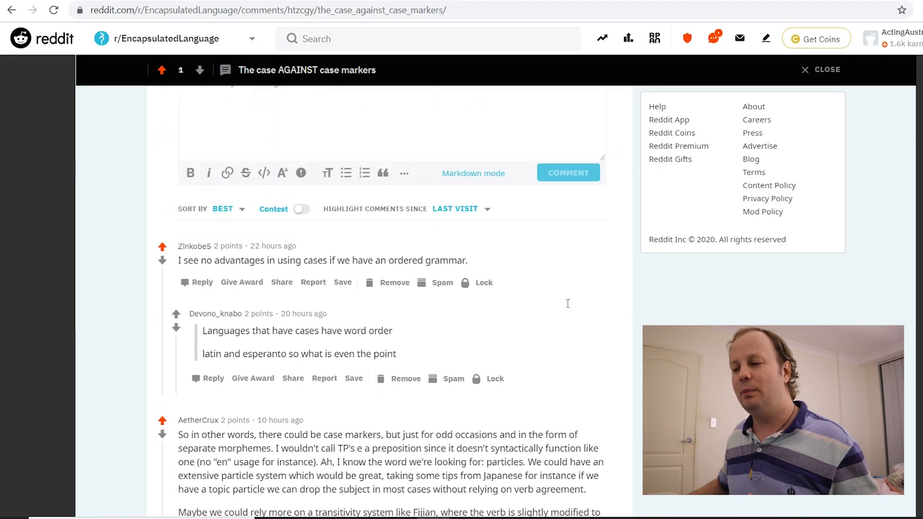
# Return to the quoted Finnish study passage, clear its highlight, then scroll toward the replies
pyautogui.scroll(3)
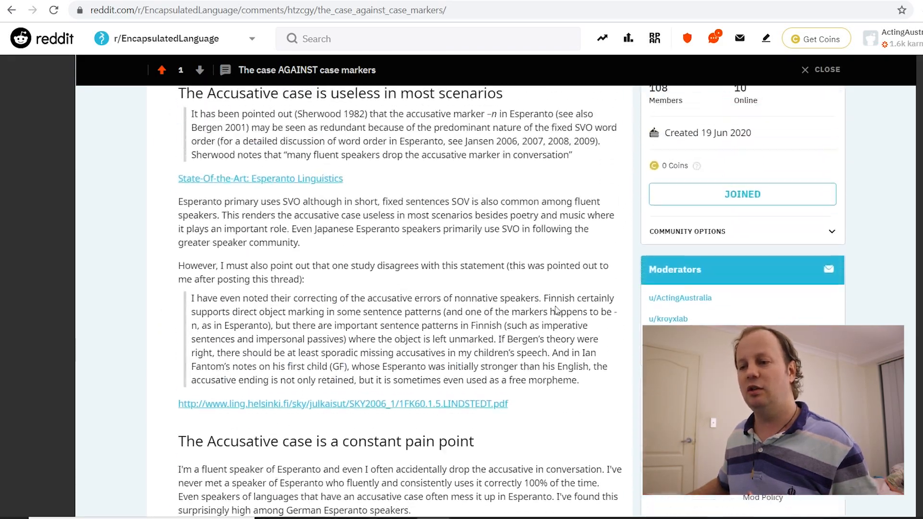
pyautogui.moveTo(184, 304)
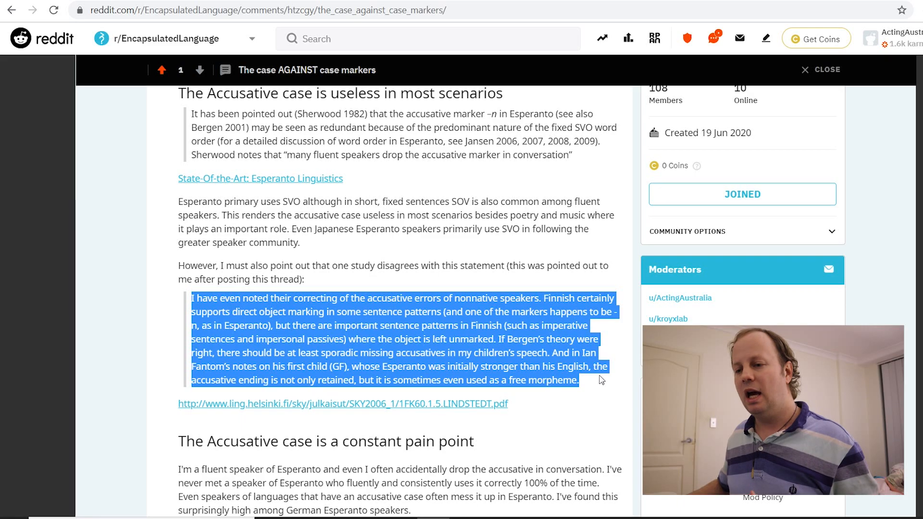
pyautogui.click(367, 312)
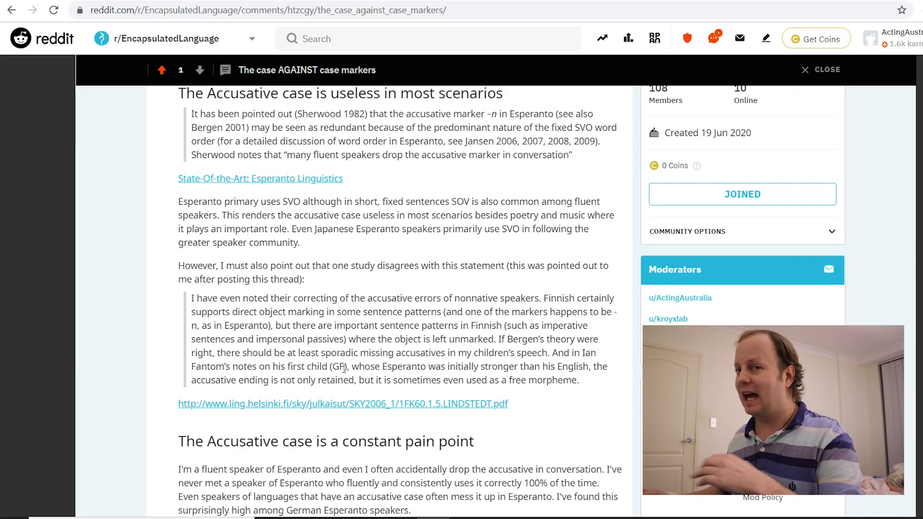
pyautogui.moveTo(426, 283)
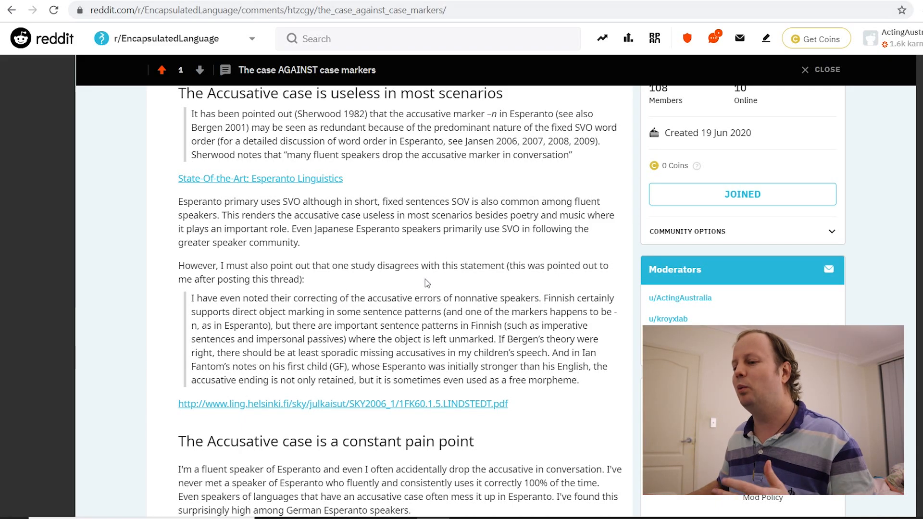
pyautogui.scroll(-3)
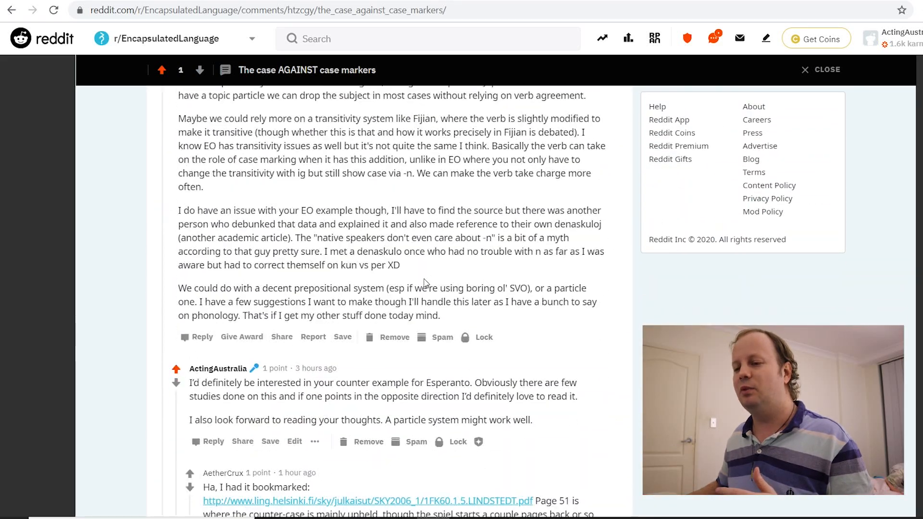
pyautogui.scroll(3)
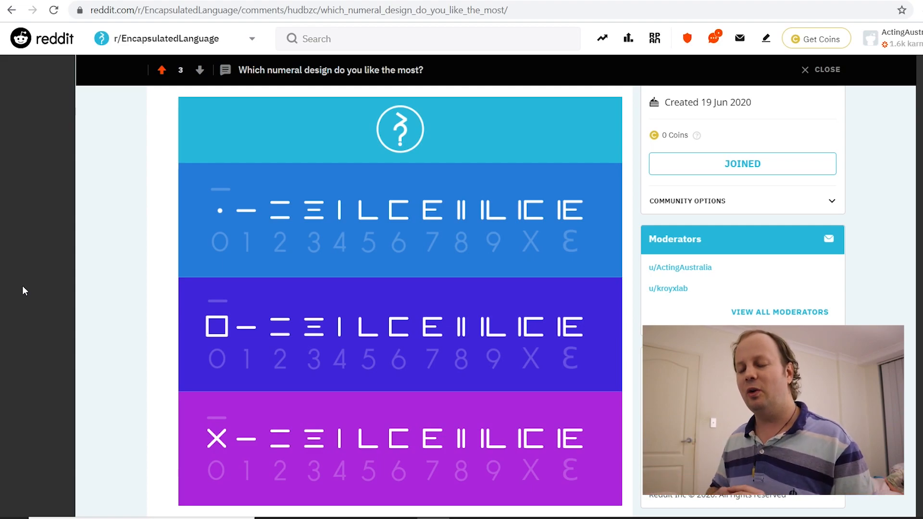
pyautogui.moveTo(212, 356)
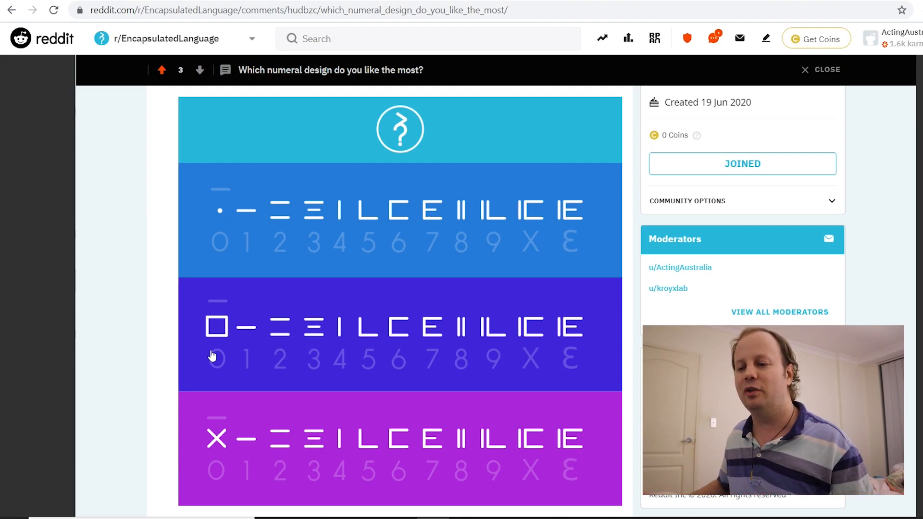
pyautogui.moveTo(210, 225)
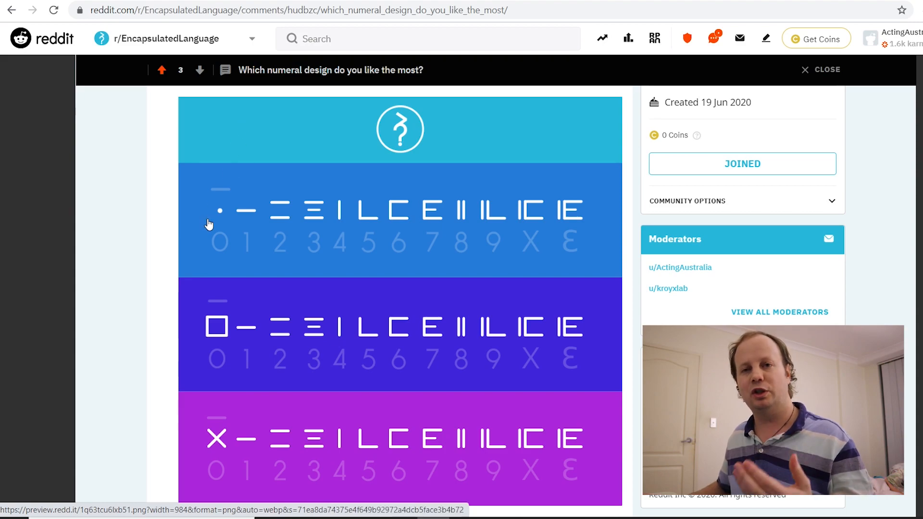
pyautogui.moveTo(217, 225)
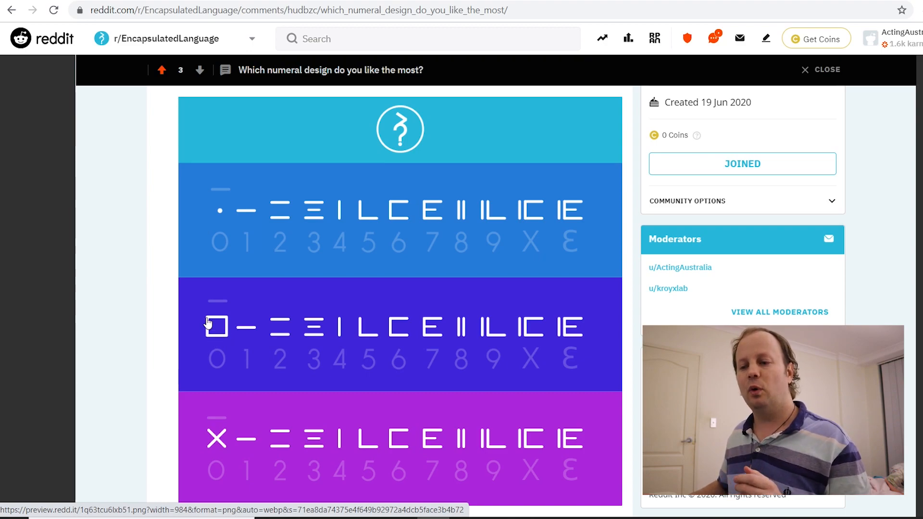
pyautogui.moveTo(534, 358)
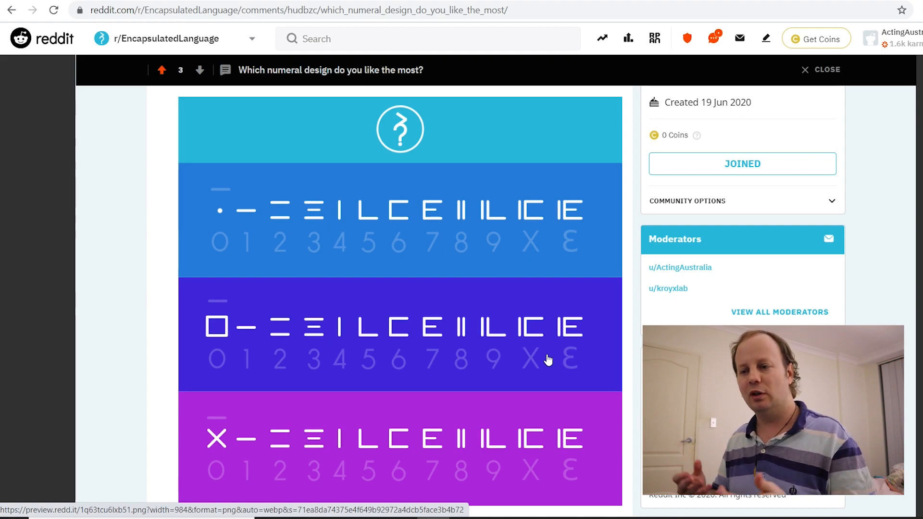
pyautogui.moveTo(177, 441)
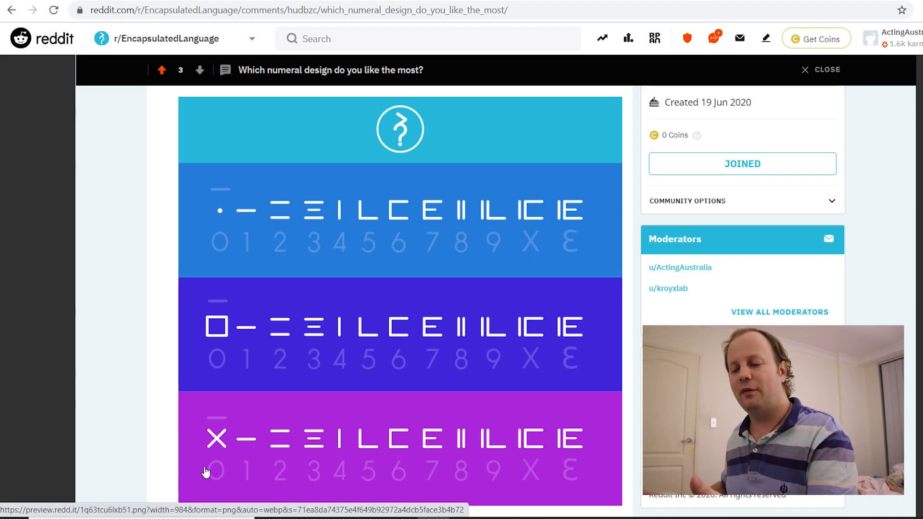
pyautogui.moveTo(226, 232)
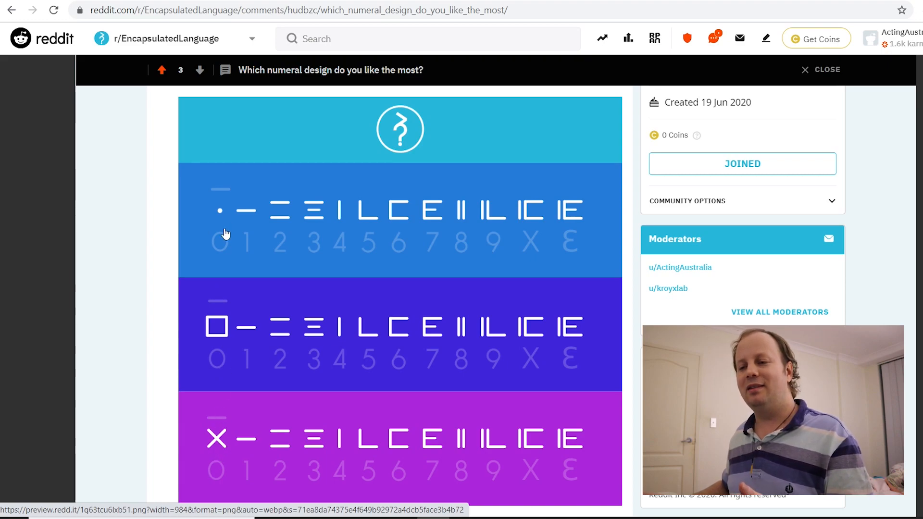
pyautogui.moveTo(250, 241)
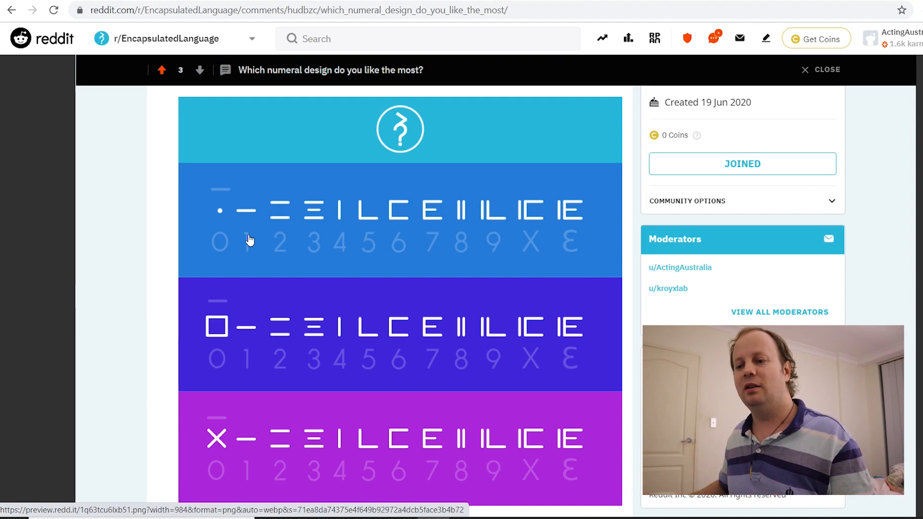
pyautogui.moveTo(225, 358)
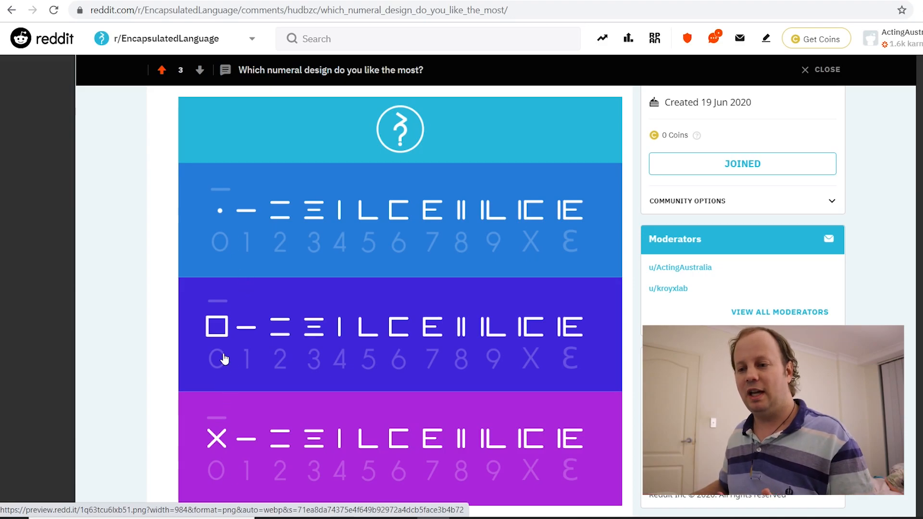
# Scroll the trilled /r/ proposal post, with its poll at 3 accept, 0 reject
pyautogui.scroll(-3)
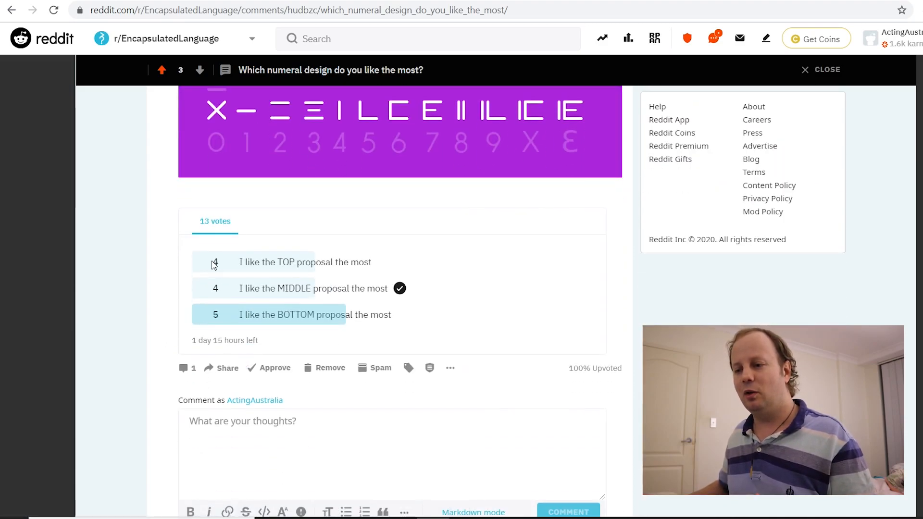
pyautogui.moveTo(312, 304)
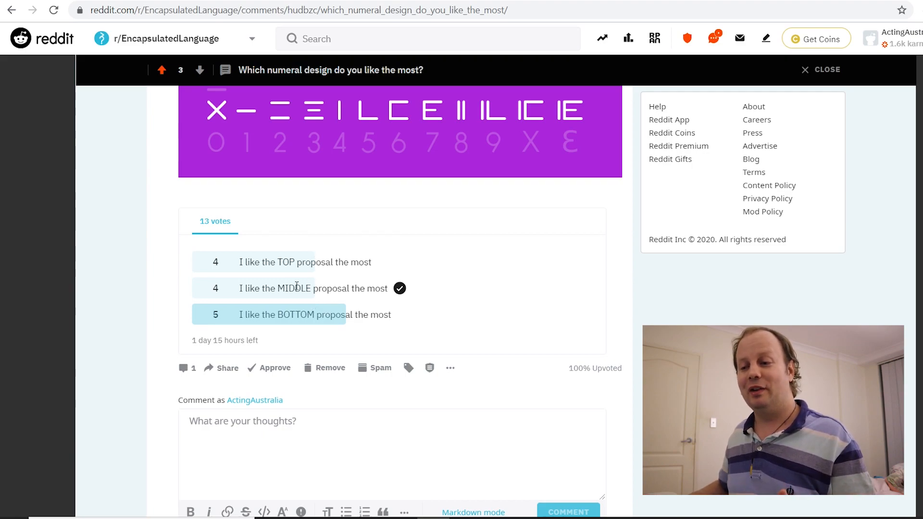
pyautogui.moveTo(257, 340)
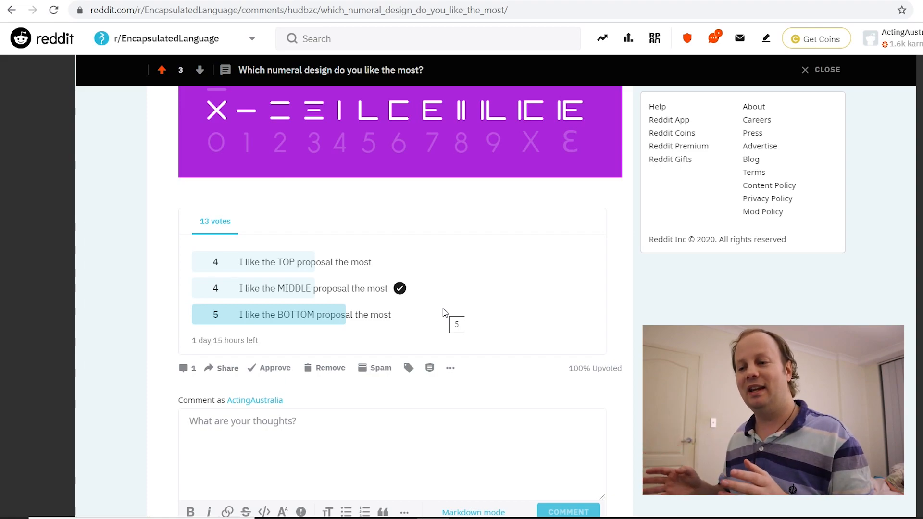
pyautogui.scroll(3)
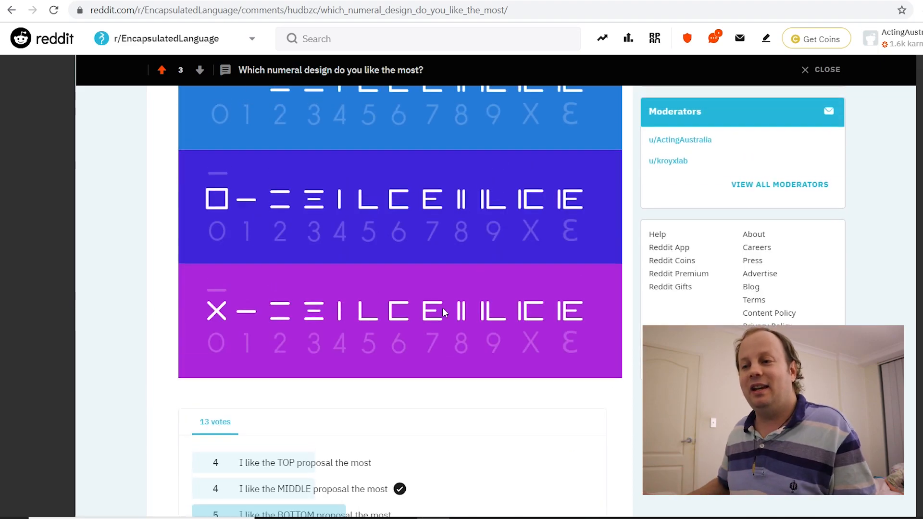
pyautogui.scroll(3)
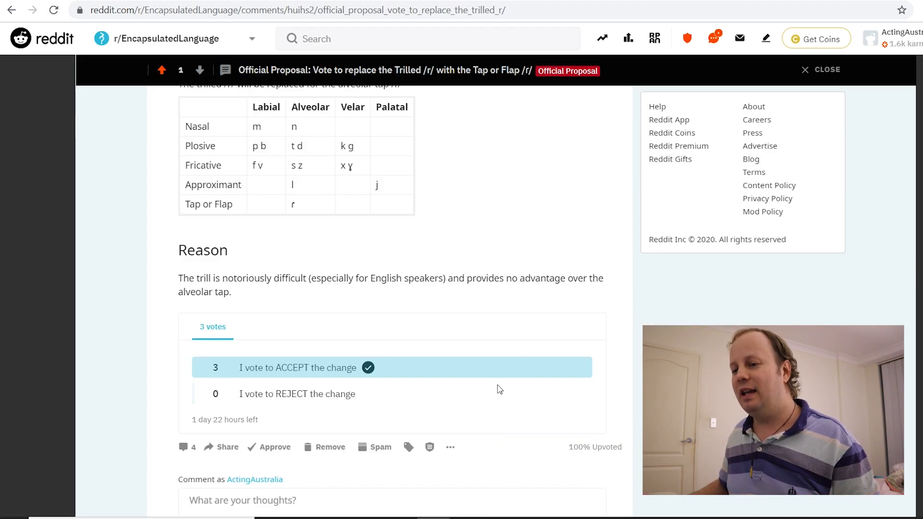
# Review the proposal from its top through the consonant table and tap-or-flap change
pyautogui.scroll(3)
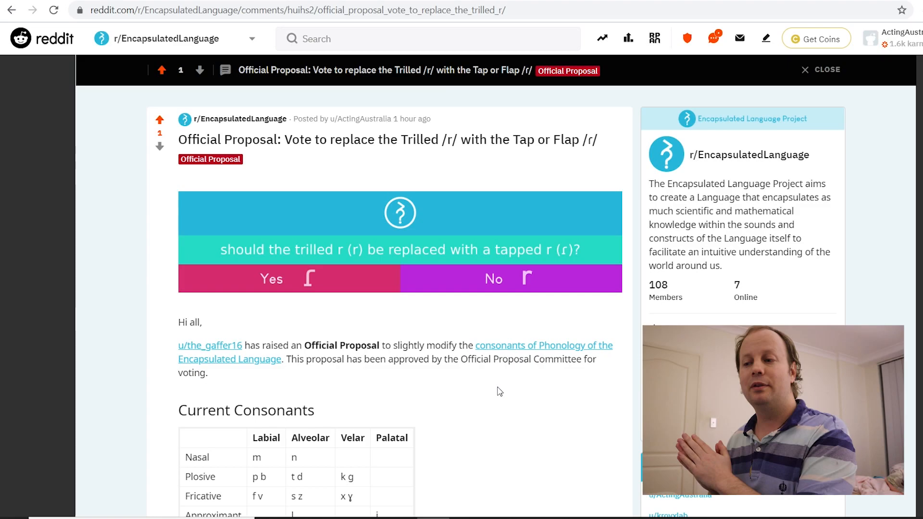
pyautogui.scroll(-3)
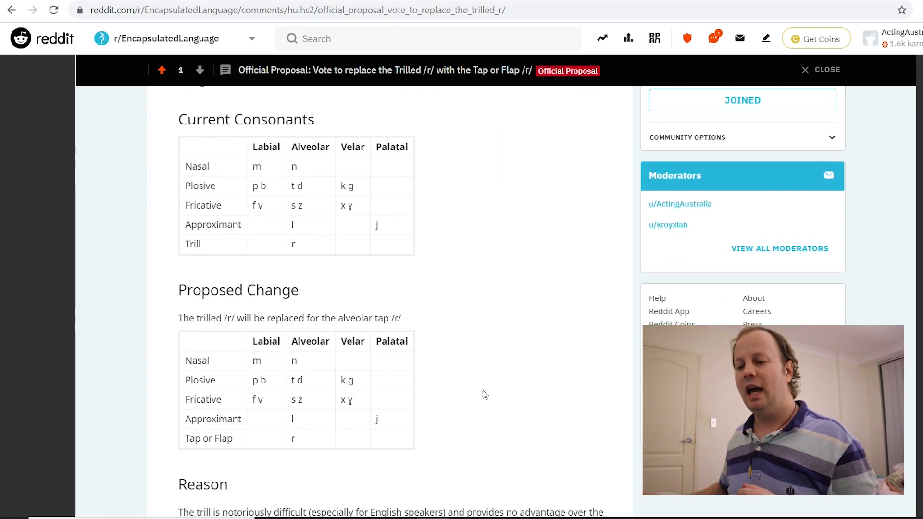
pyautogui.scroll(-3)
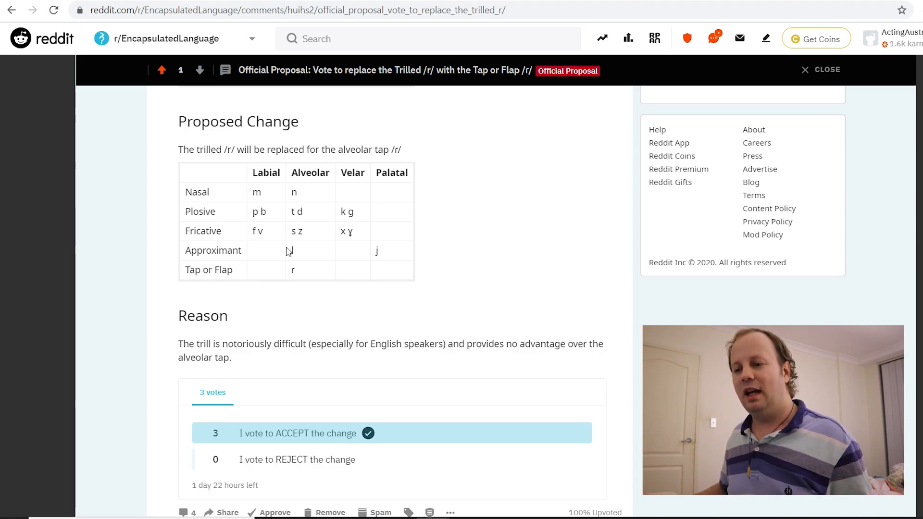
pyautogui.moveTo(296, 282)
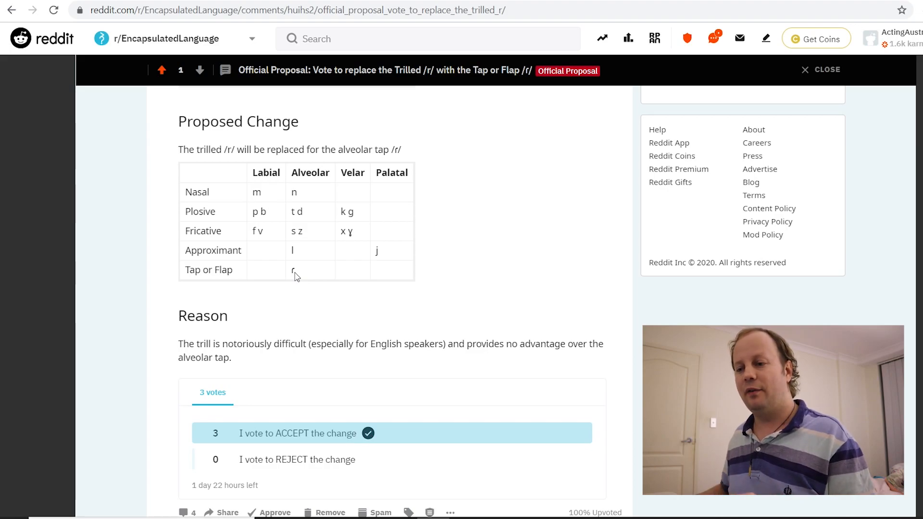
pyautogui.moveTo(260, 340)
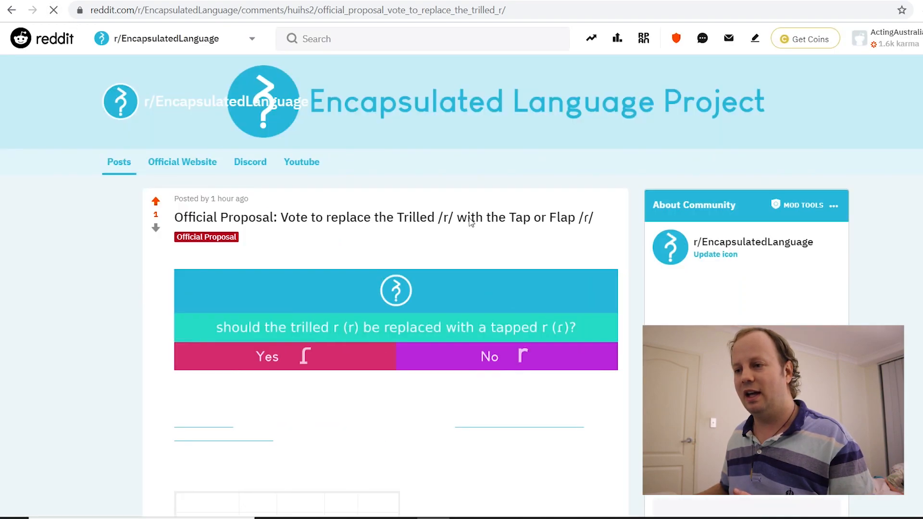
# Scroll the feed to the 'Ideas for the phonotactics' post and its Google Docs link
pyautogui.scroll(-3)
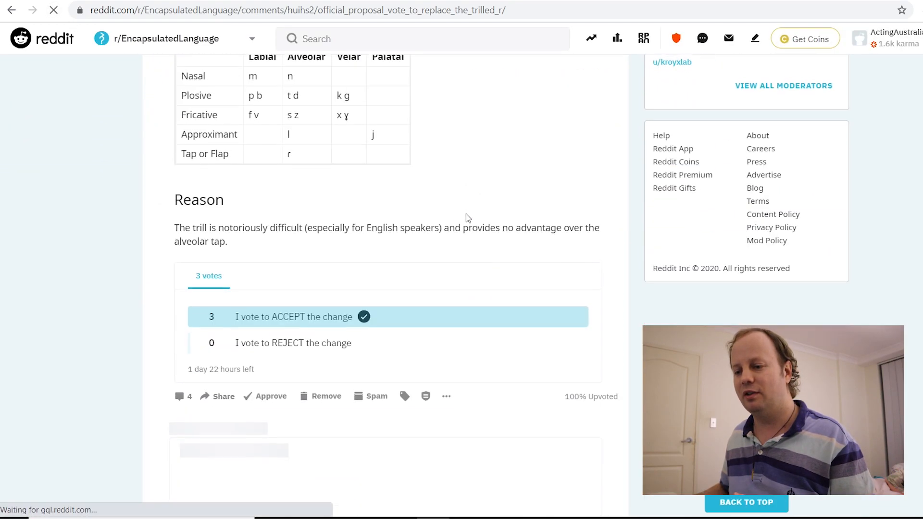
pyautogui.scroll(-3)
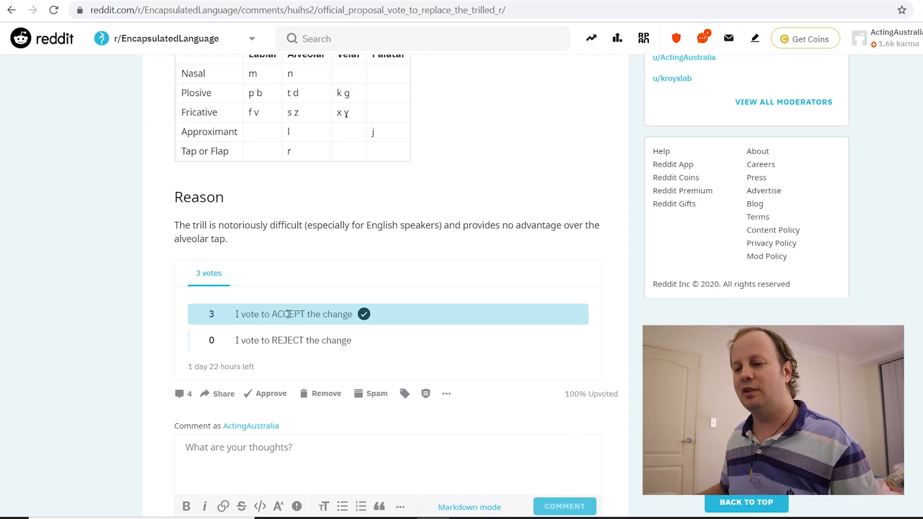
pyautogui.scroll(3)
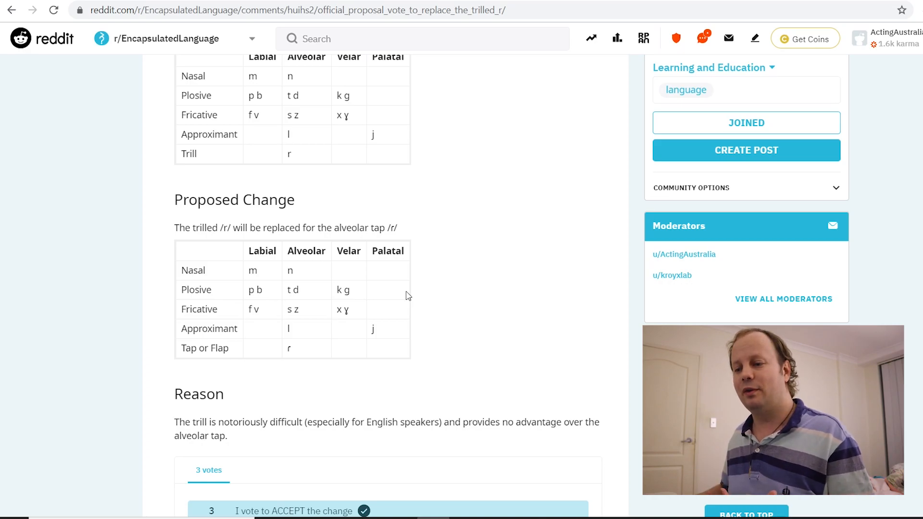
pyautogui.scroll(3)
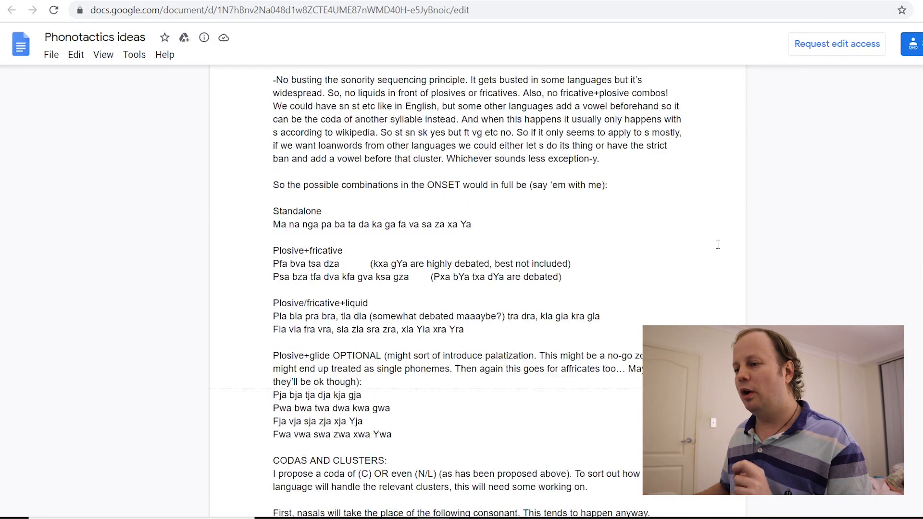
pyautogui.scroll(3)
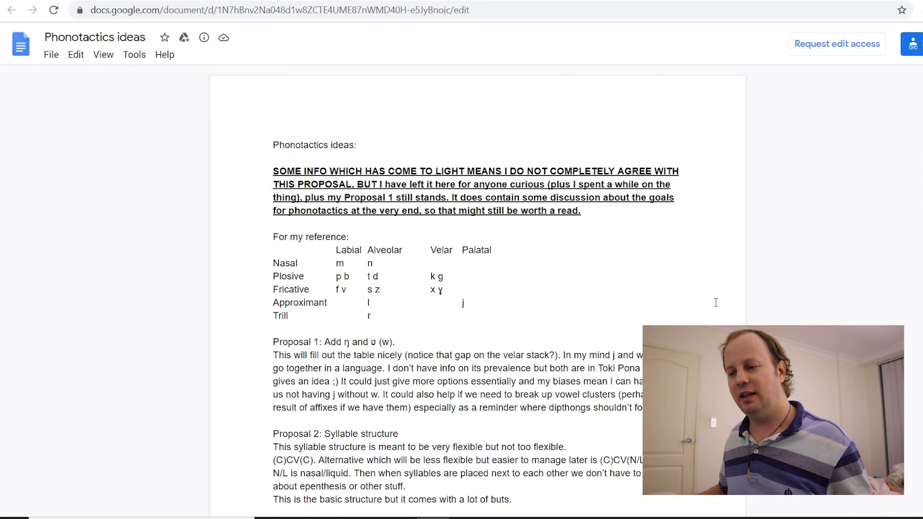
pyautogui.scroll(-3)
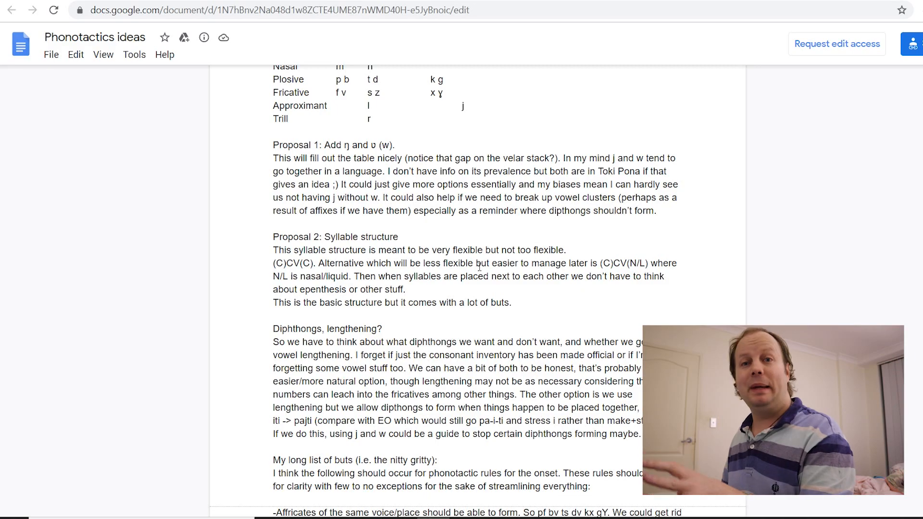
pyautogui.scroll(-3)
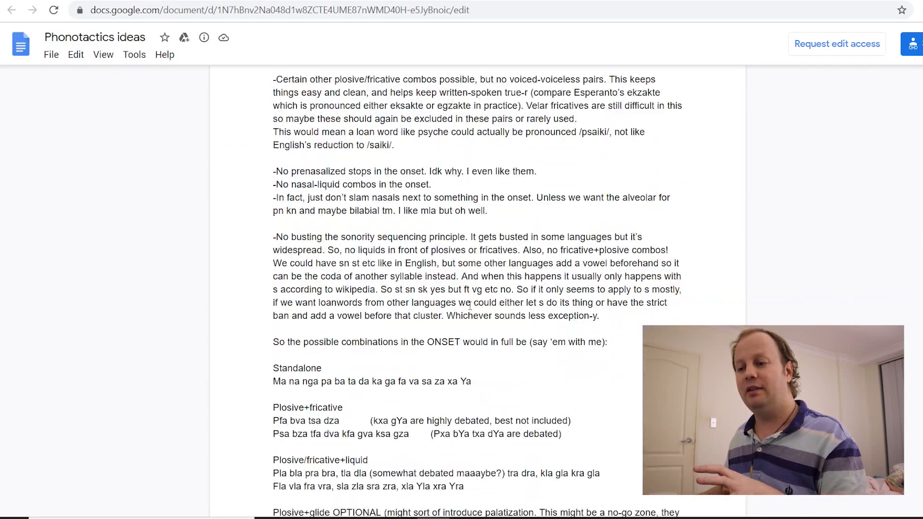
pyautogui.scroll(-3)
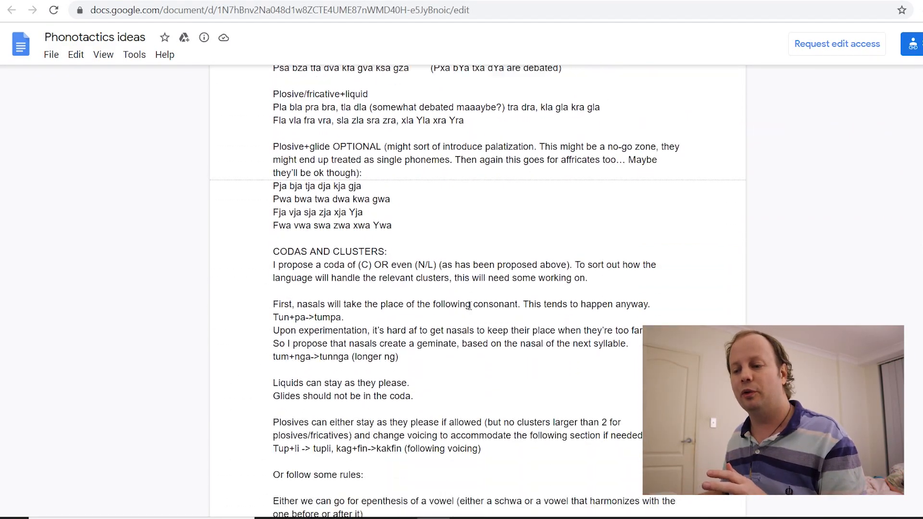
pyautogui.scroll(-3)
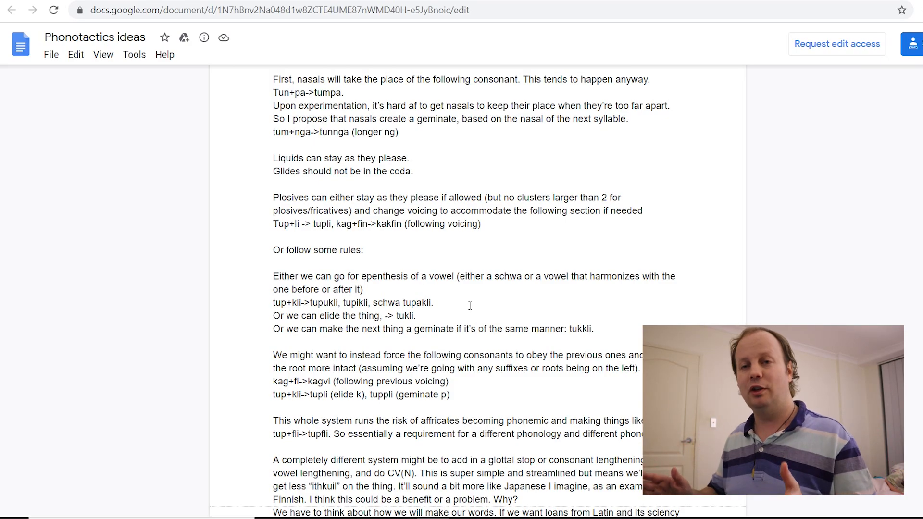
pyautogui.scroll(-3)
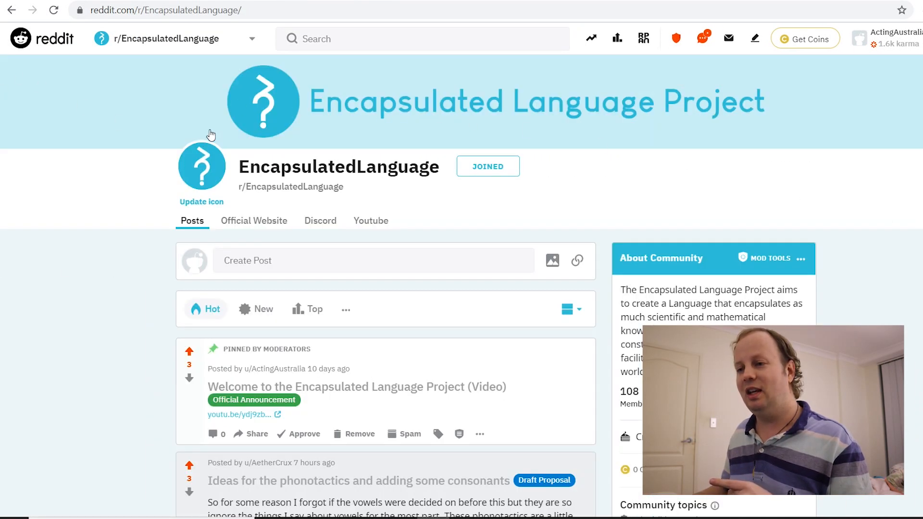
pyautogui.moveTo(423, 234)
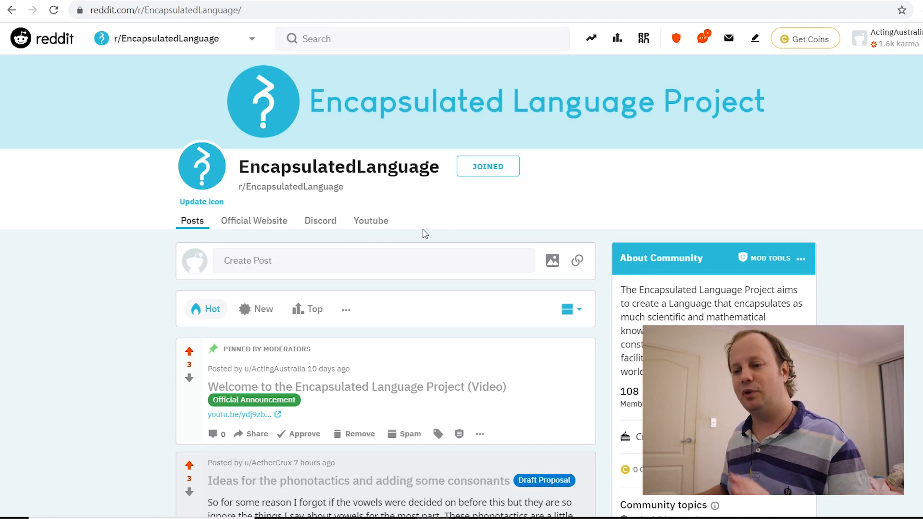
pyautogui.scroll(-3)
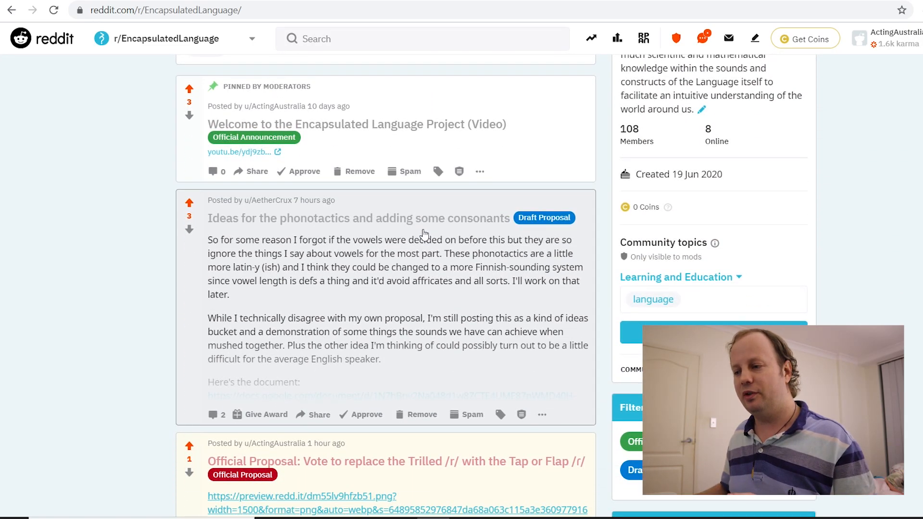
pyautogui.scroll(3)
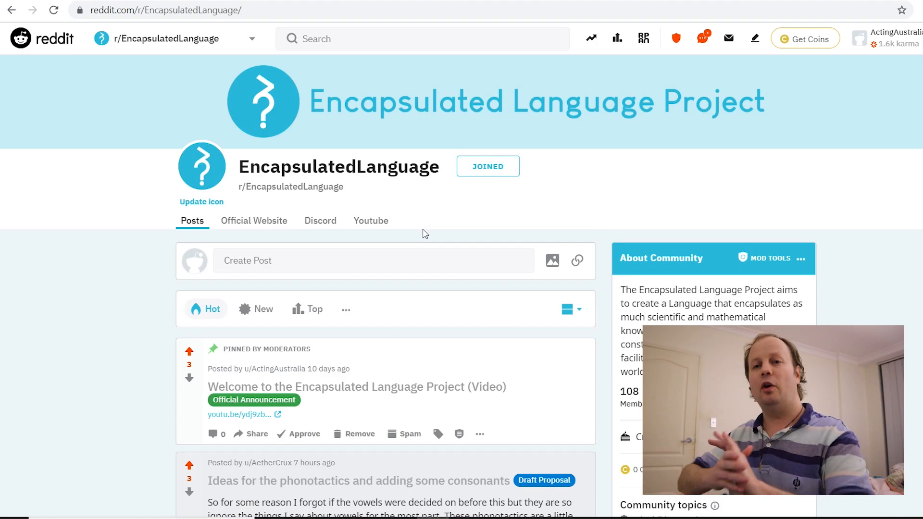